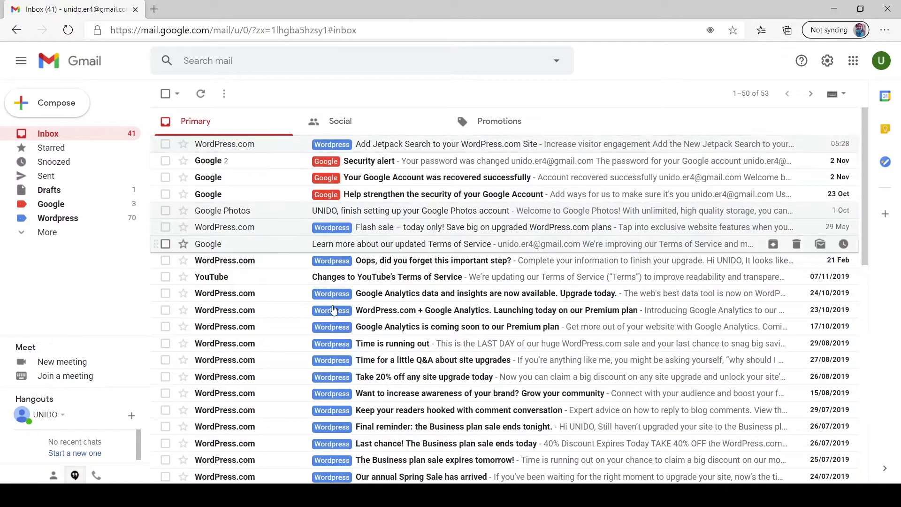
{"action": "mouse_move", "coordinate": [327, 194]}
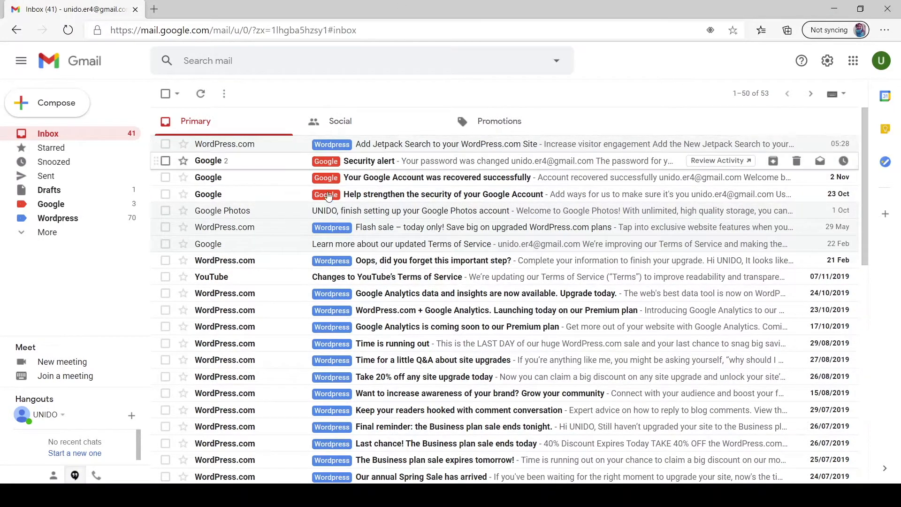
Star the WordPress Flash sale email, view it in the Starred list, then return to the inbox
{"action": "scroll", "scroll_direction": "down", "scroll_amount": 3}
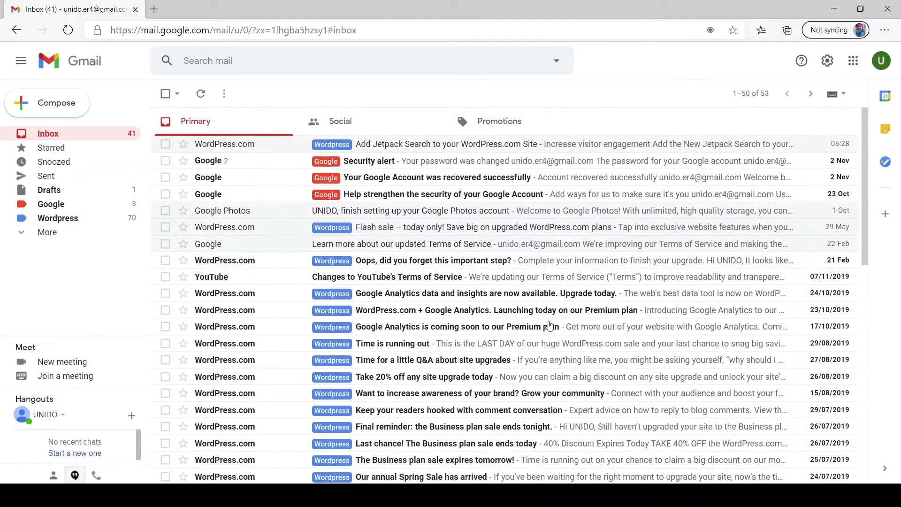
{"action": "mouse_move", "coordinate": [330, 260]}
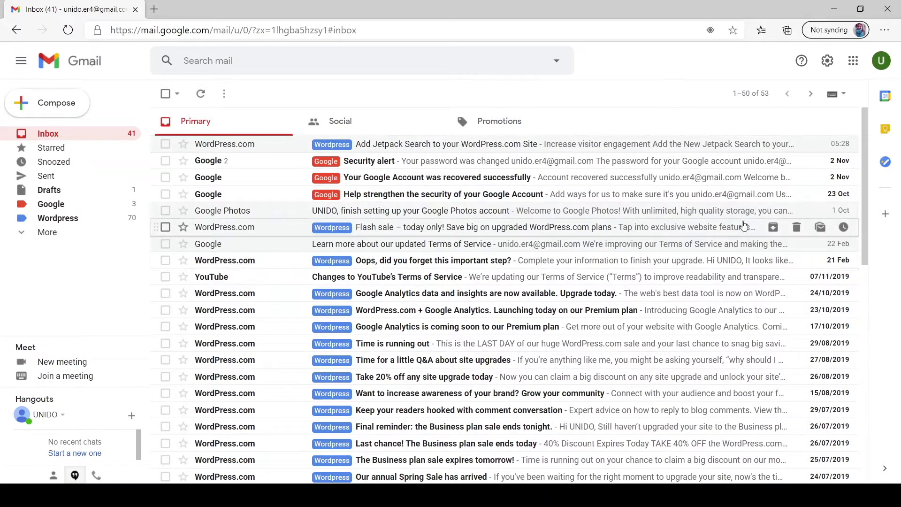
{"action": "mouse_move", "coordinate": [380, 231]}
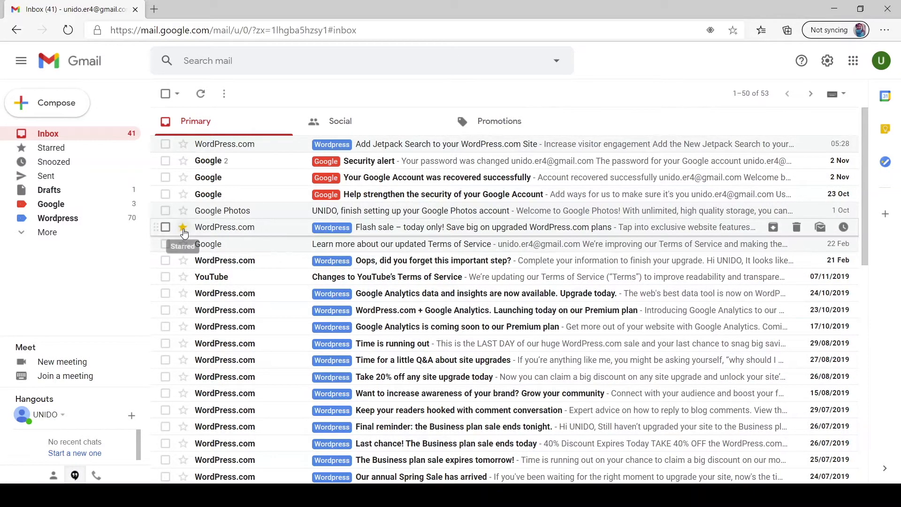
{"action": "left_click", "coordinate": [183, 227]}
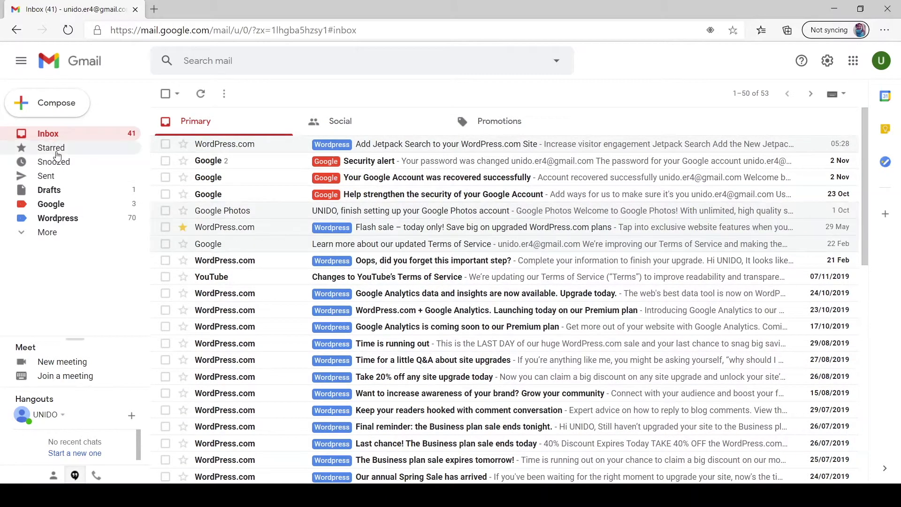
{"action": "left_click", "coordinate": [51, 148]}
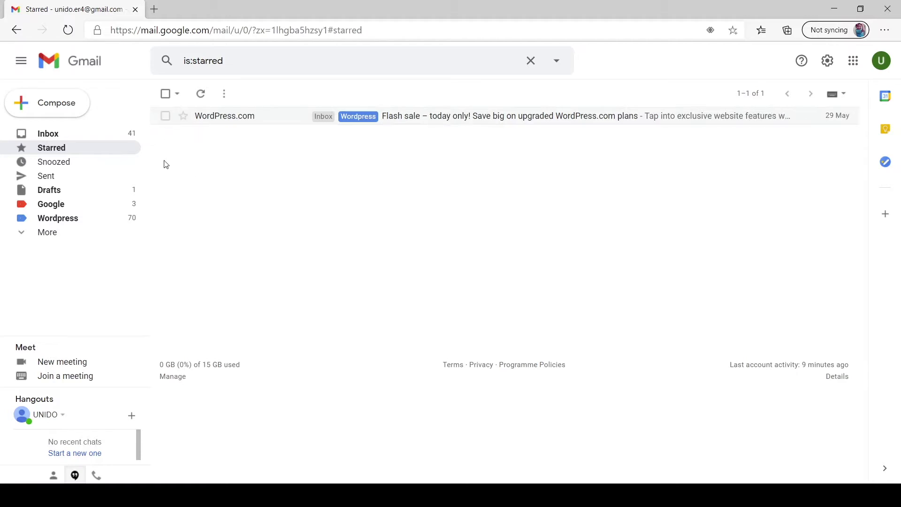
{"action": "left_click", "coordinate": [48, 133]}
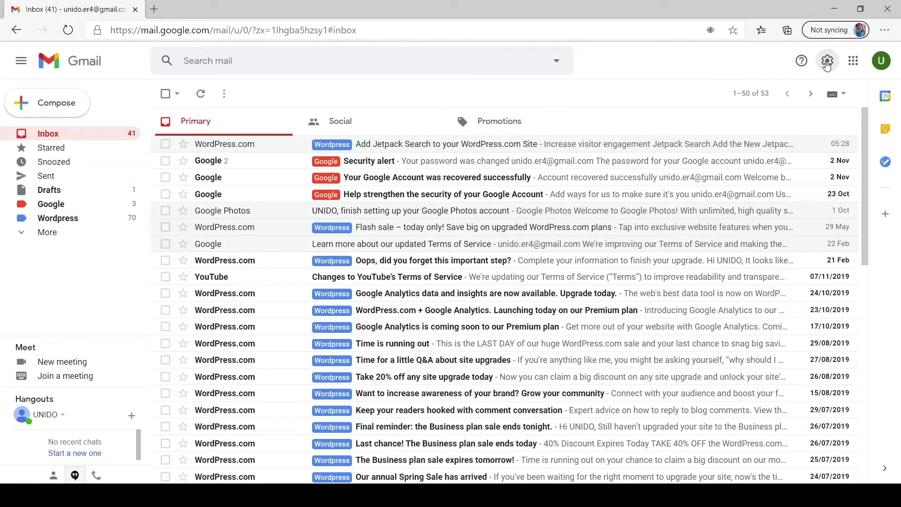
Go from the gear's quick settings to the full General settings page with the Stars section
{"action": "left_click", "coordinate": [826, 60]}
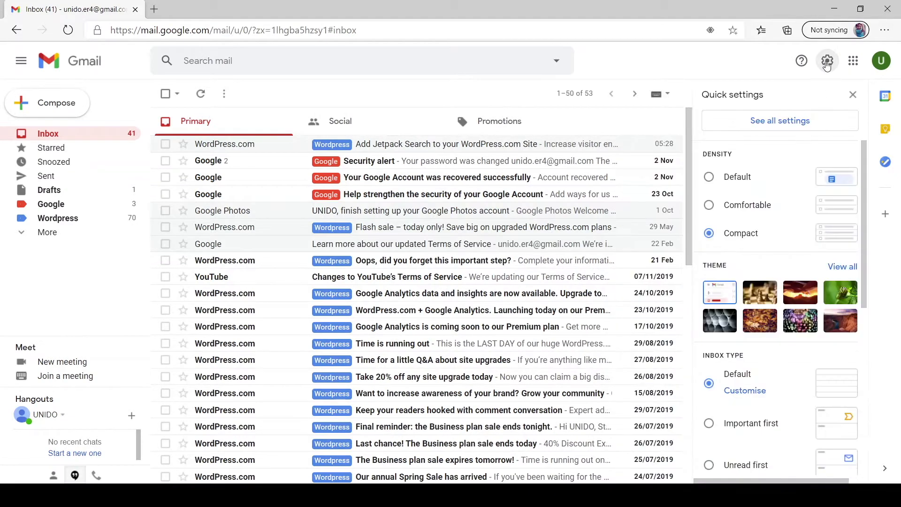
{"action": "left_click", "coordinate": [780, 121]}
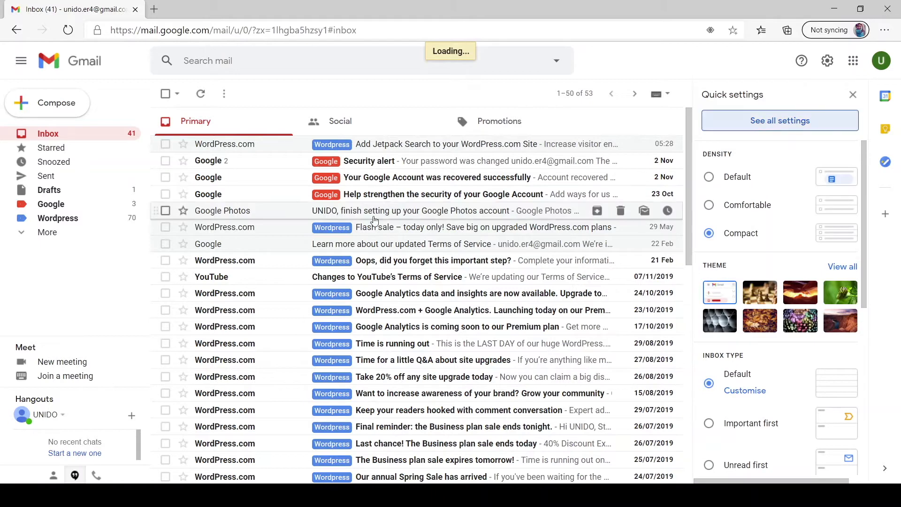
{"action": "left_click", "coordinate": [779, 121]}
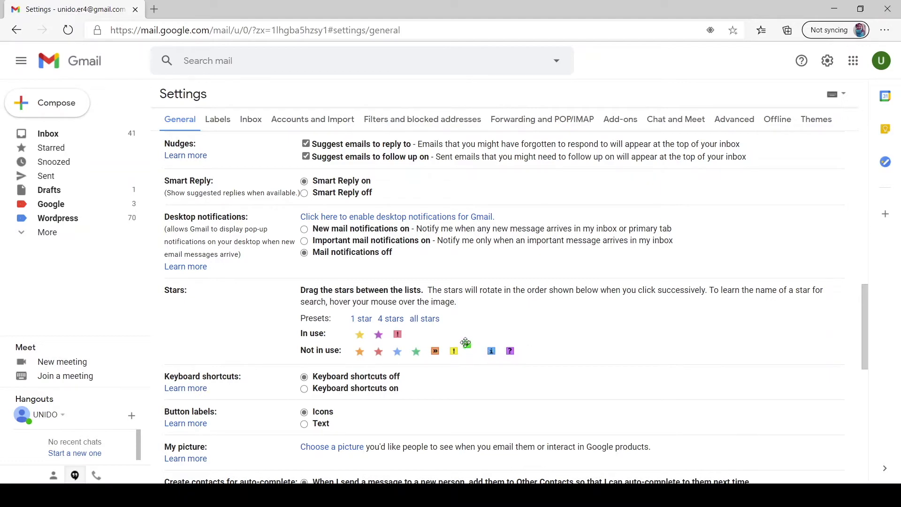
Move the green check and purple question icons from Not in use into the stars In use
{"action": "left_click_drag", "start_coordinate": [465, 343], "coordinate": [416, 335]}
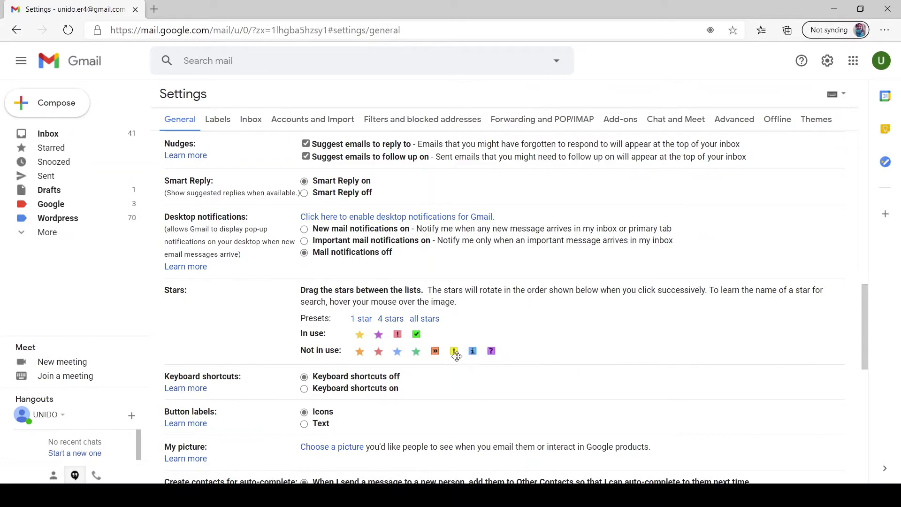
{"action": "left_click_drag", "start_coordinate": [491, 350], "coordinate": [434, 334]}
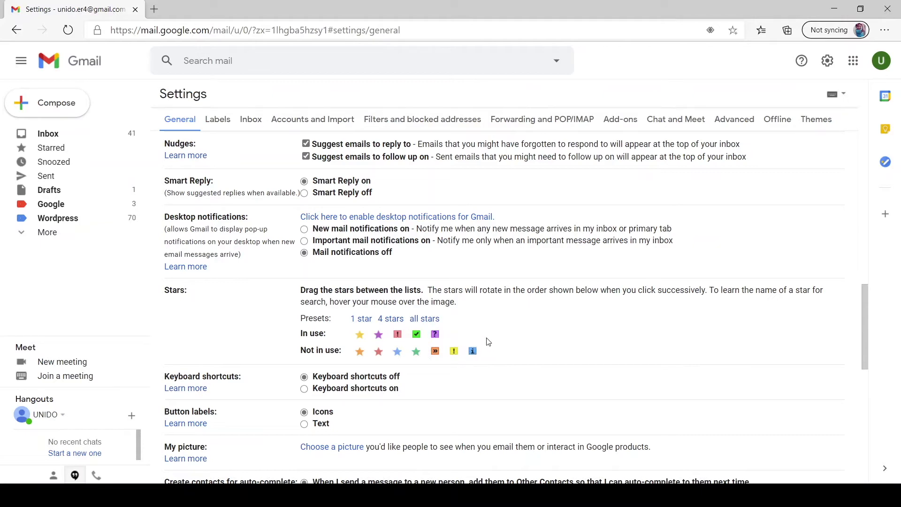
{"action": "scroll", "scroll_direction": "down", "scroll_amount": 3}
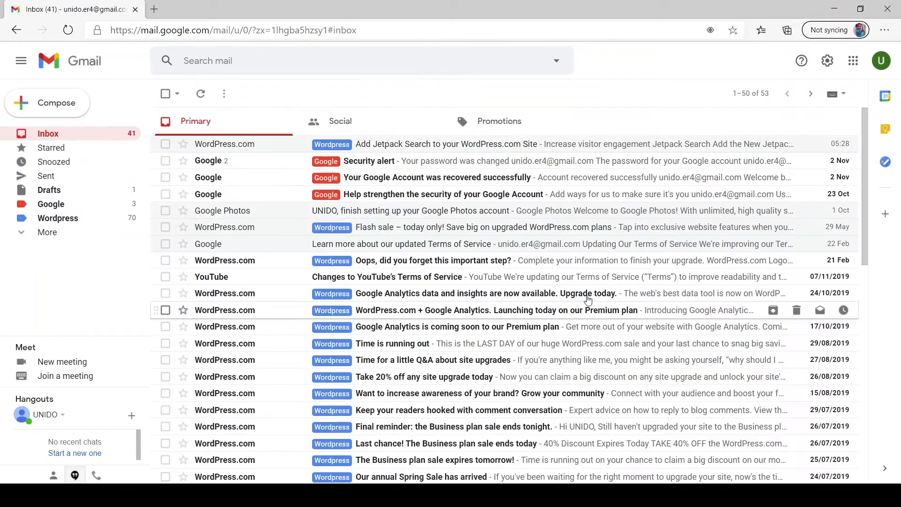
{"action": "mouse_move", "coordinate": [157, 231]}
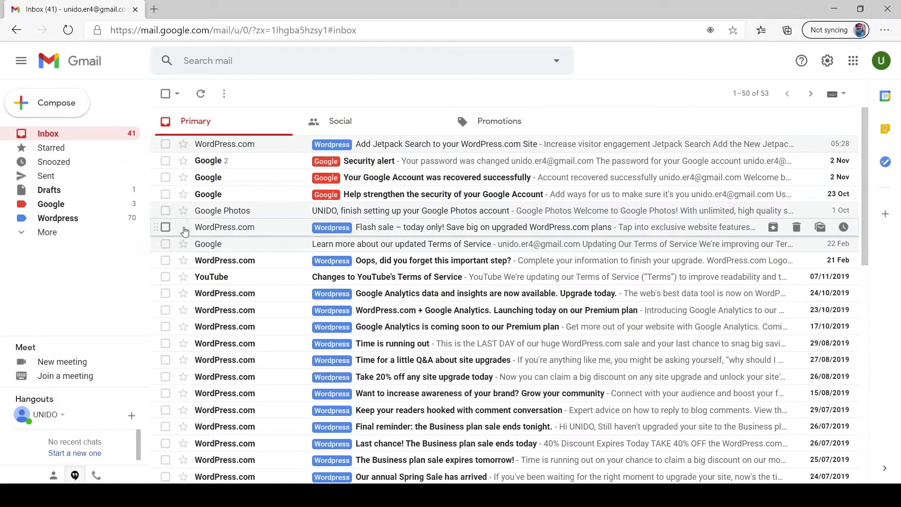
{"action": "mouse_move", "coordinate": [183, 227]}
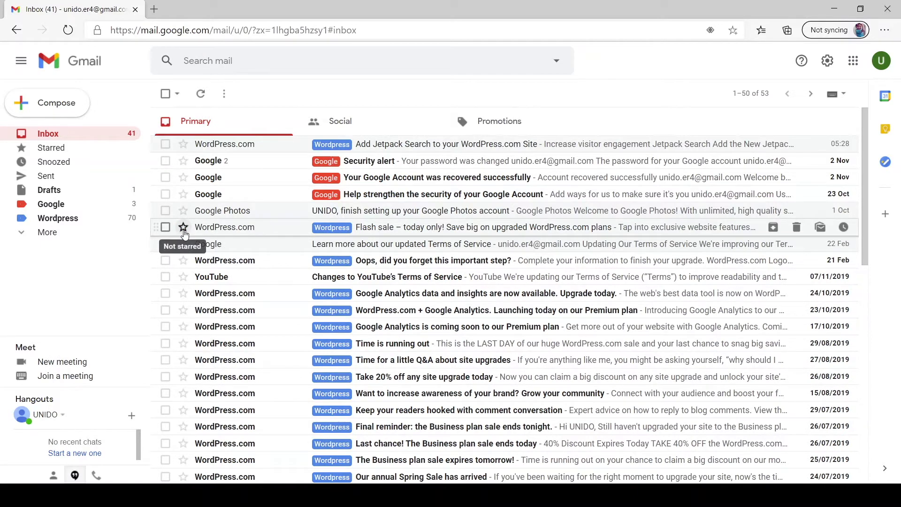
Cycle the Flash sale email's star to the red exclamation icon and view it in Starred
{"action": "left_click", "coordinate": [183, 227]}
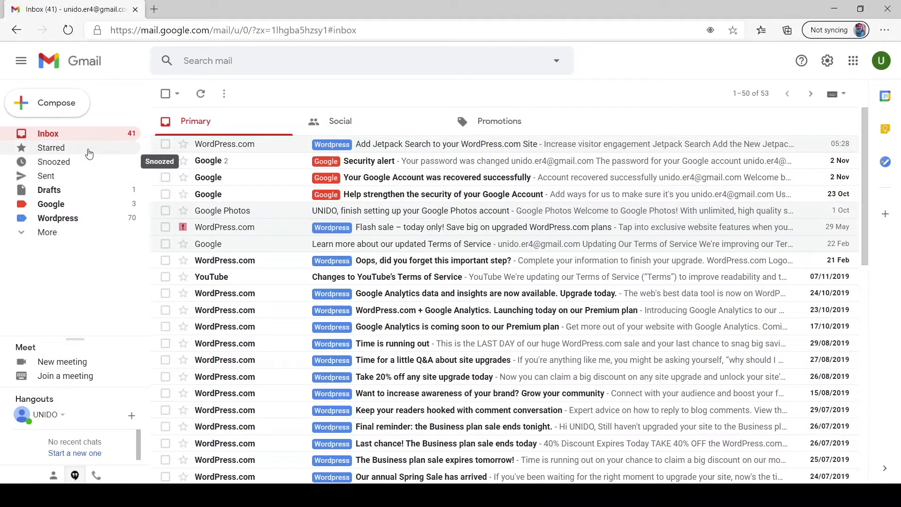
{"action": "left_click", "coordinate": [51, 148]}
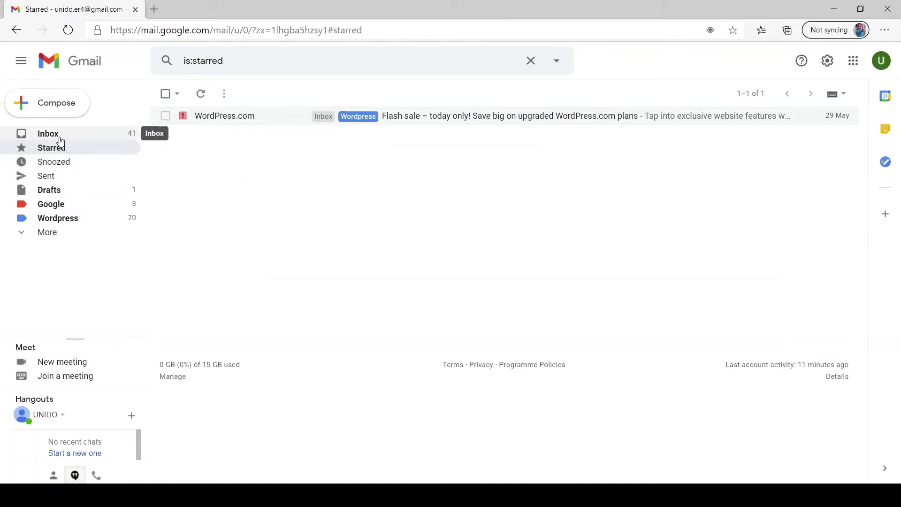
Give the Google Photos email a yellow star and the Premium plan Analytics email a green check
{"action": "left_click", "coordinate": [48, 133]}
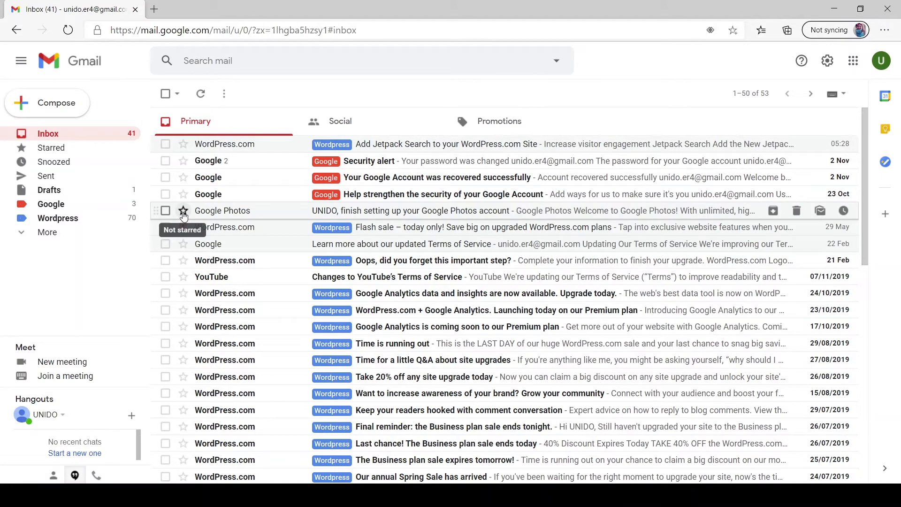
{"action": "left_click", "coordinate": [183, 210]}
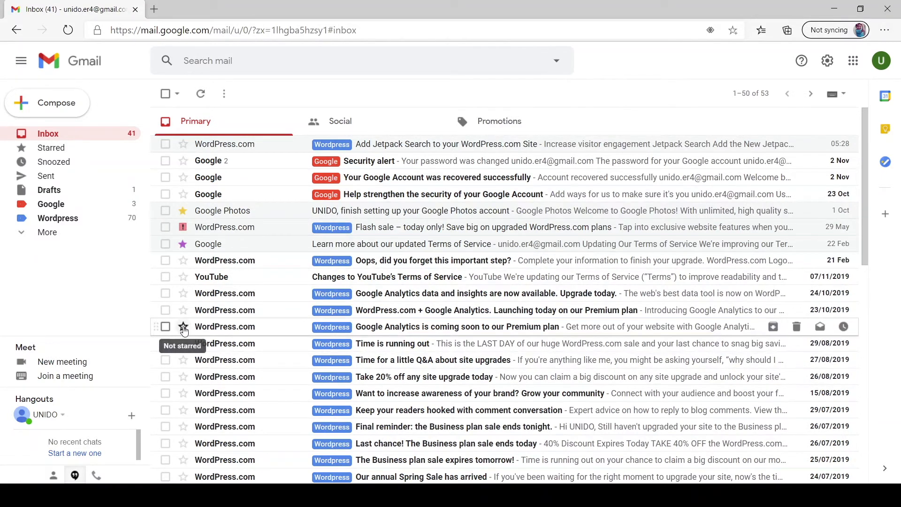
{"action": "left_click", "coordinate": [183, 326]}
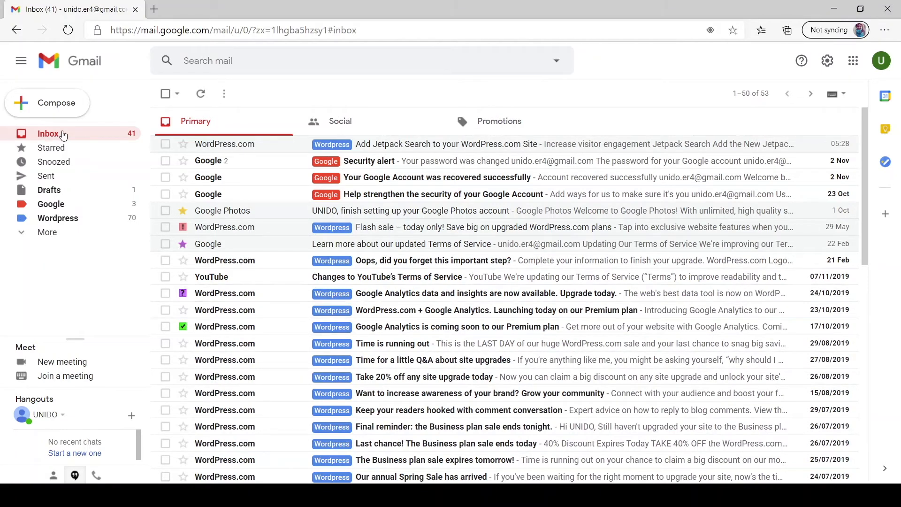
Refresh the Starred list to show all five marked emails, then return to the inbox
{"action": "left_click", "coordinate": [51, 148]}
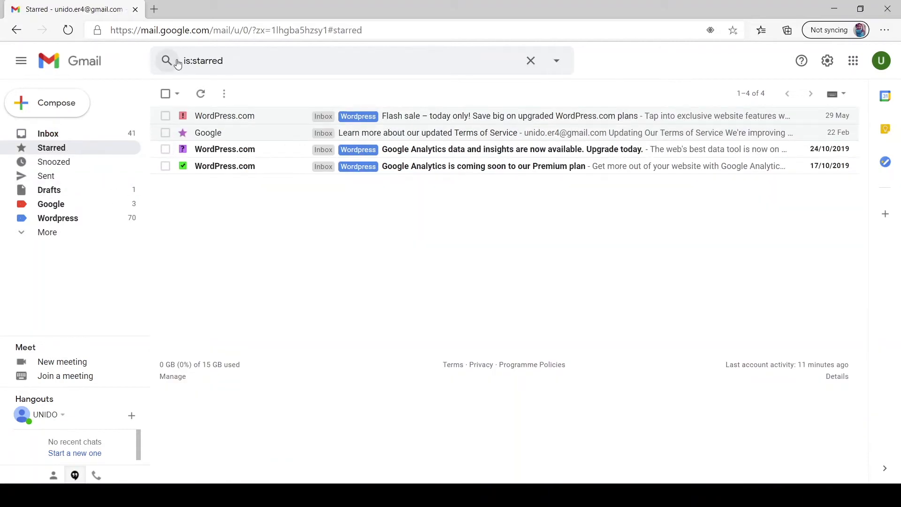
{"action": "left_click", "coordinate": [200, 94]}
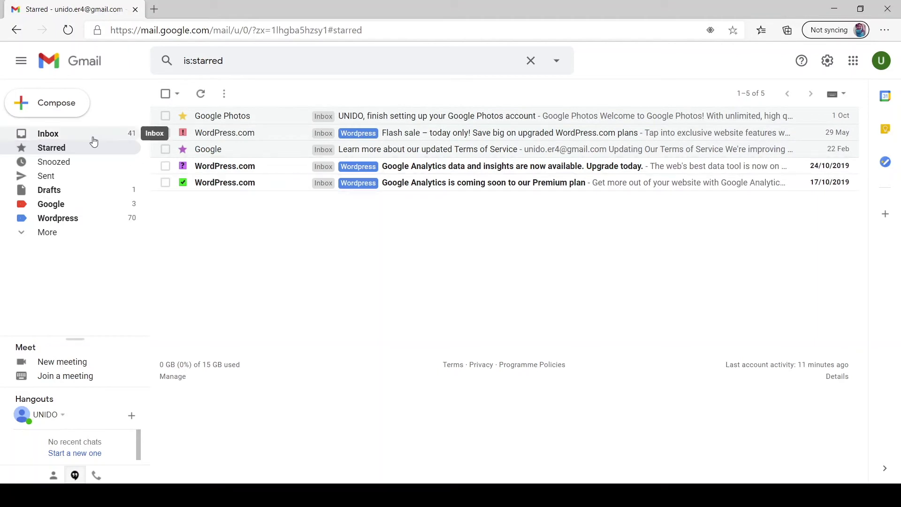
{"action": "left_click", "coordinate": [48, 134]}
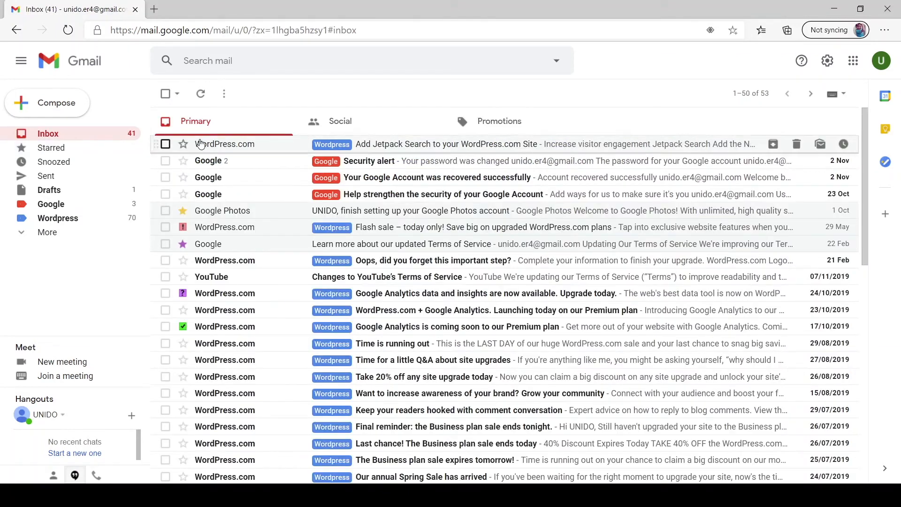